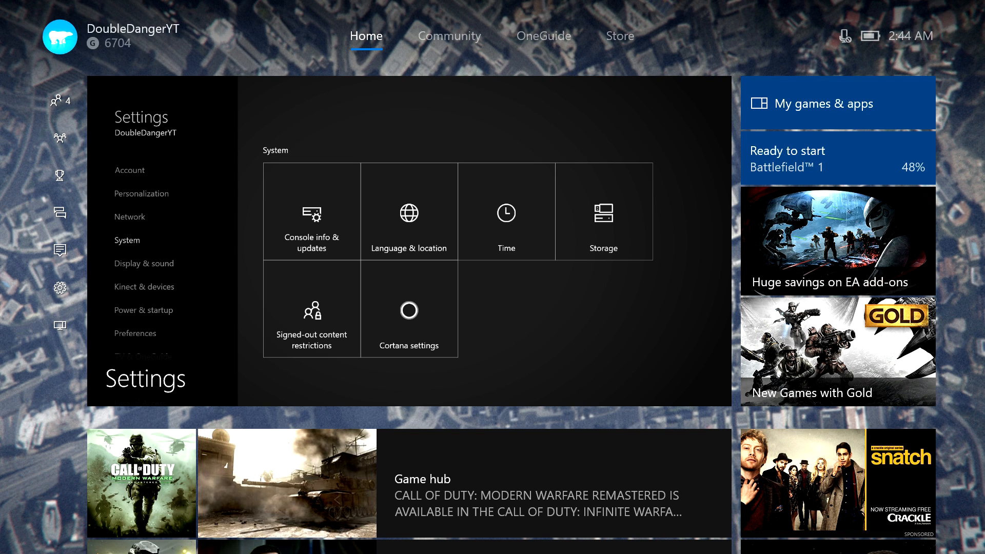
Step: From the guide, open All settings to land on the System settings page
left_click(60, 36)
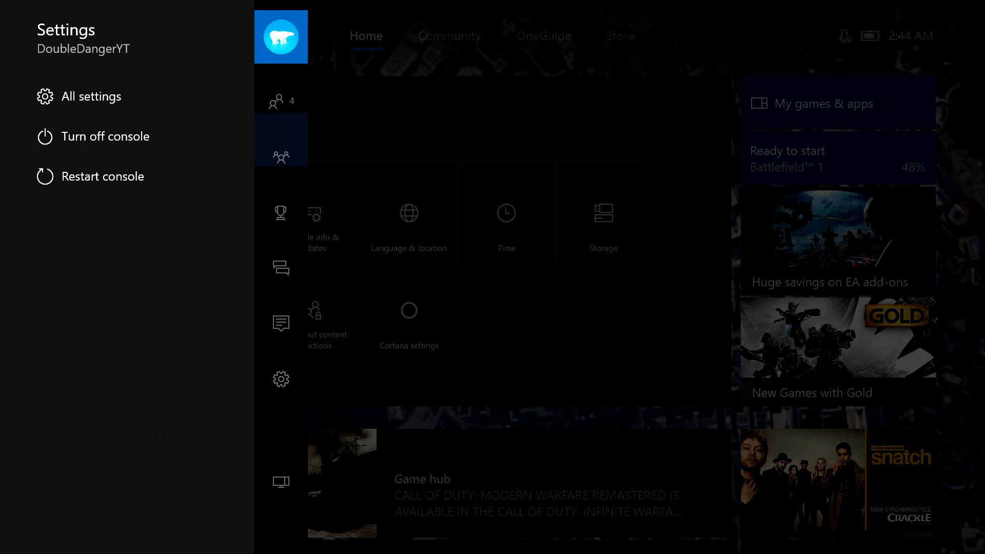
left_click(280, 377)
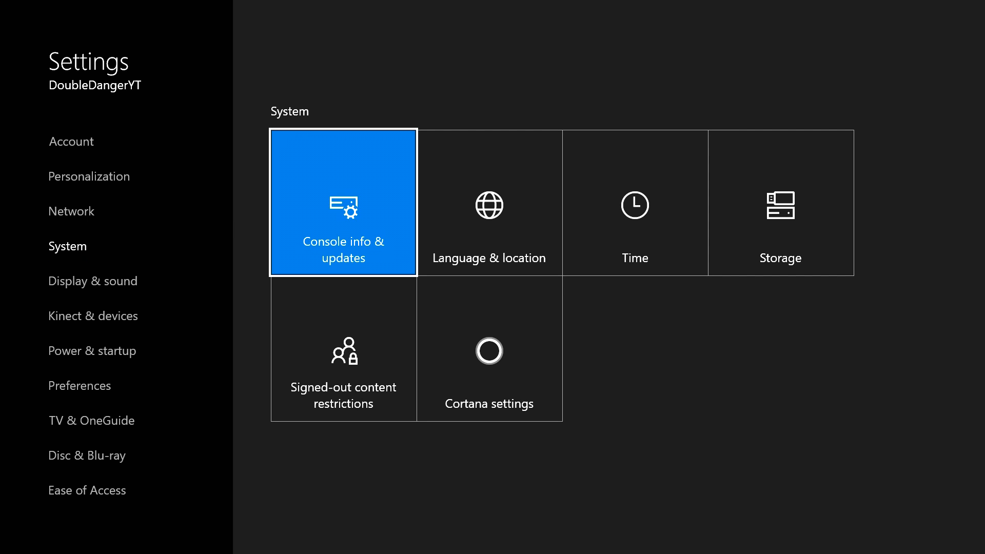
Step: Go through Console info & updates to the Developer settings page
left_click(343, 203)
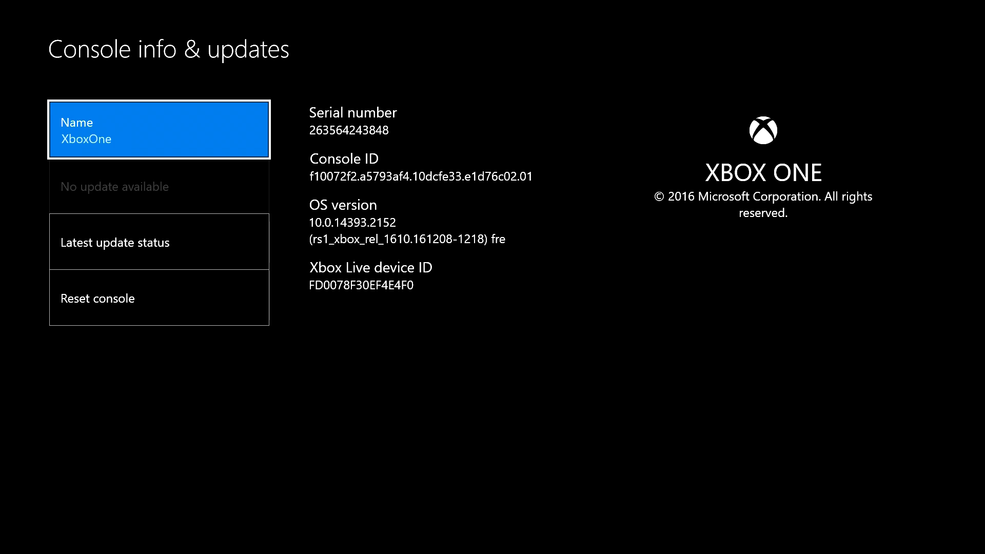
left_click(158, 354)
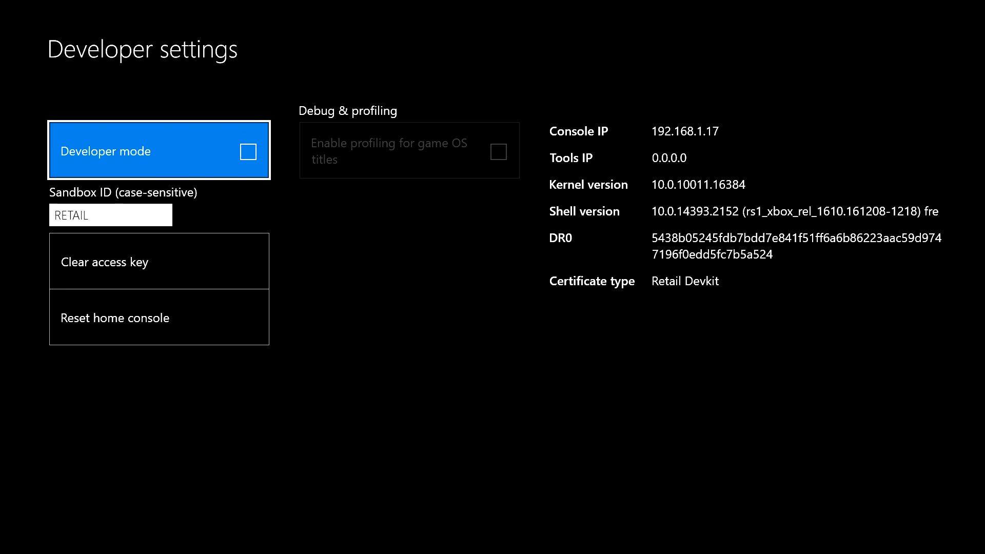
Step: Edit the Sandbox ID field, typing a new sandbox ID over RETAIL on the on-screen keyboard
left_click(111, 215)
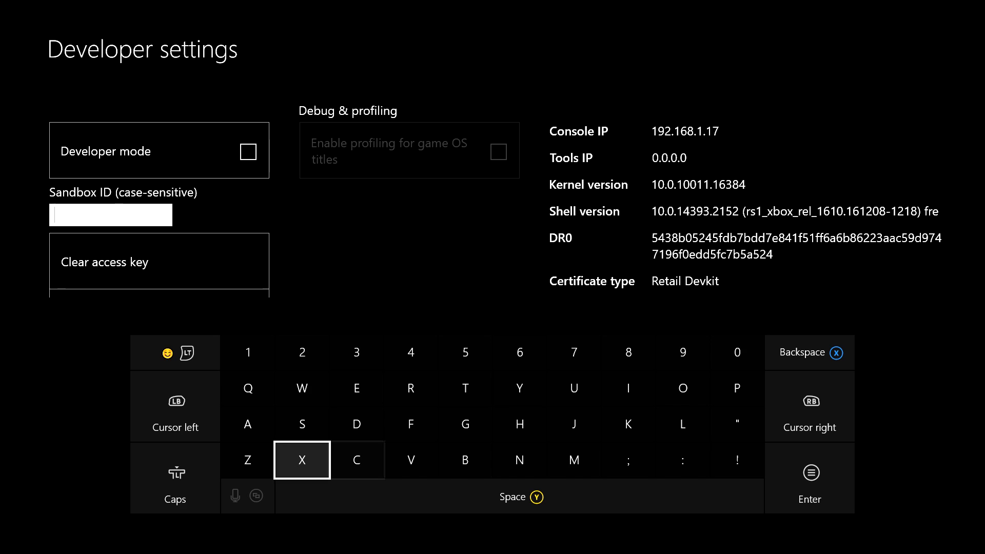
left_click(302, 460)
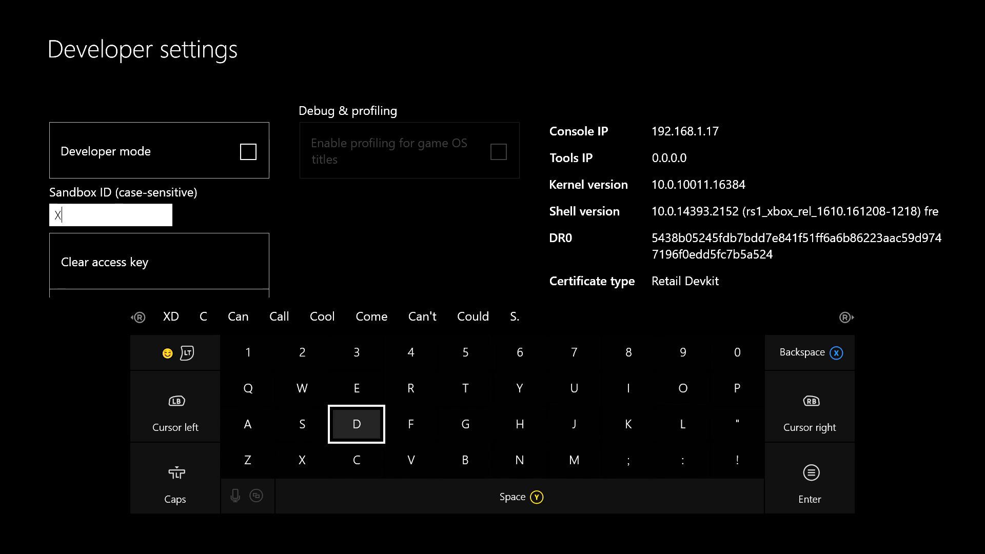
left_click(303, 423)
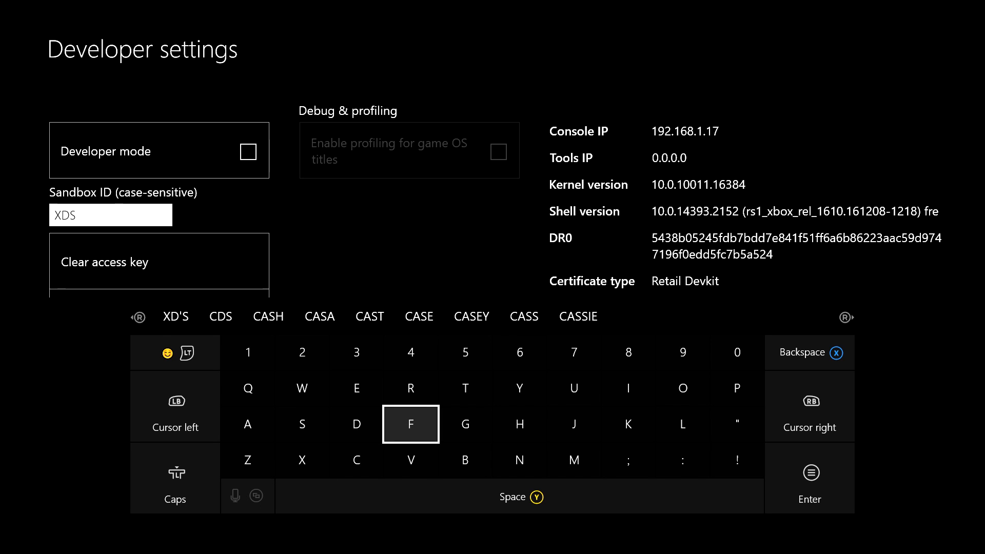
left_click(628, 424)
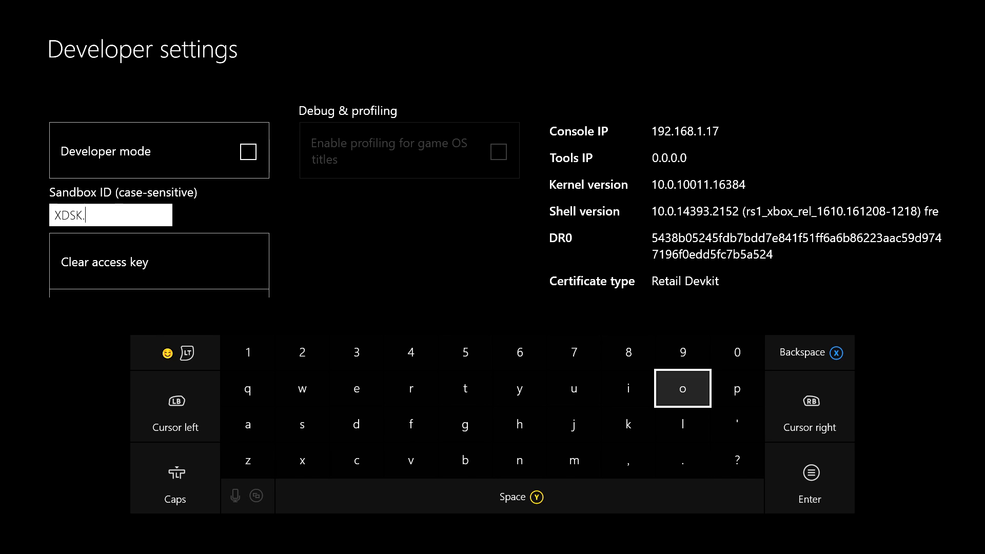
mouse_move(247, 352)
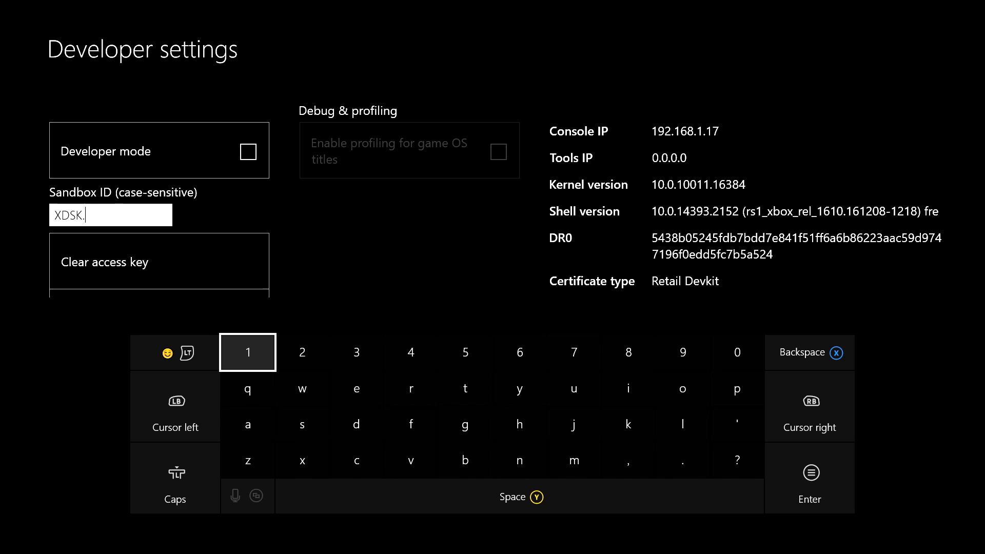
left_click(247, 353)
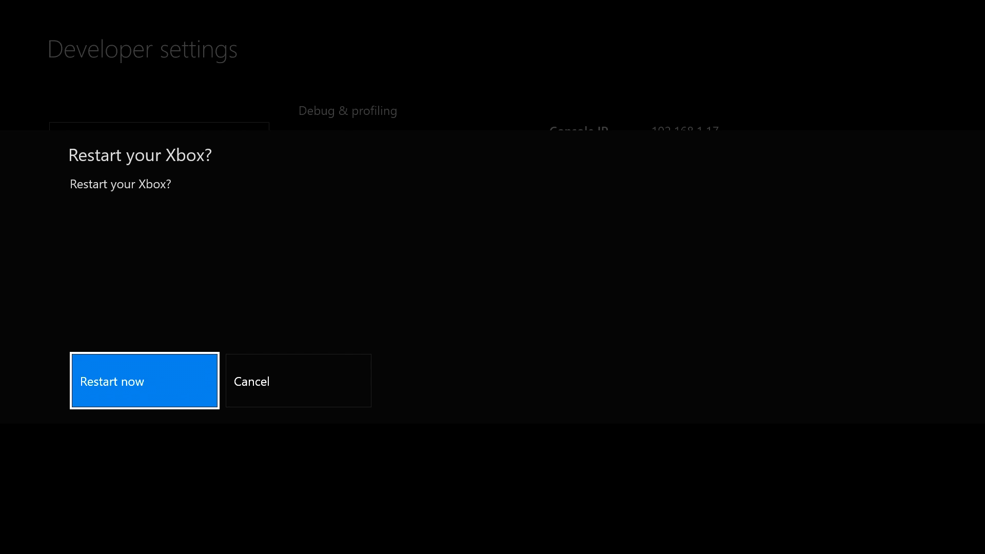
Step: Choose Restart now so the console reboots to the signed-out Home screen
left_click(144, 380)
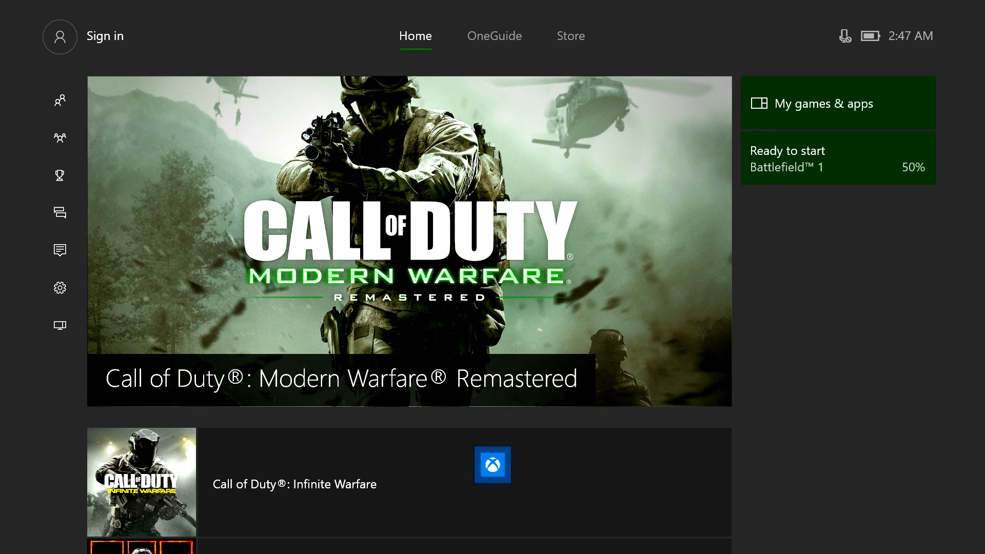
Step: Try signing in with the first listed profile, then close the sandbox-access error
left_click(60, 36)
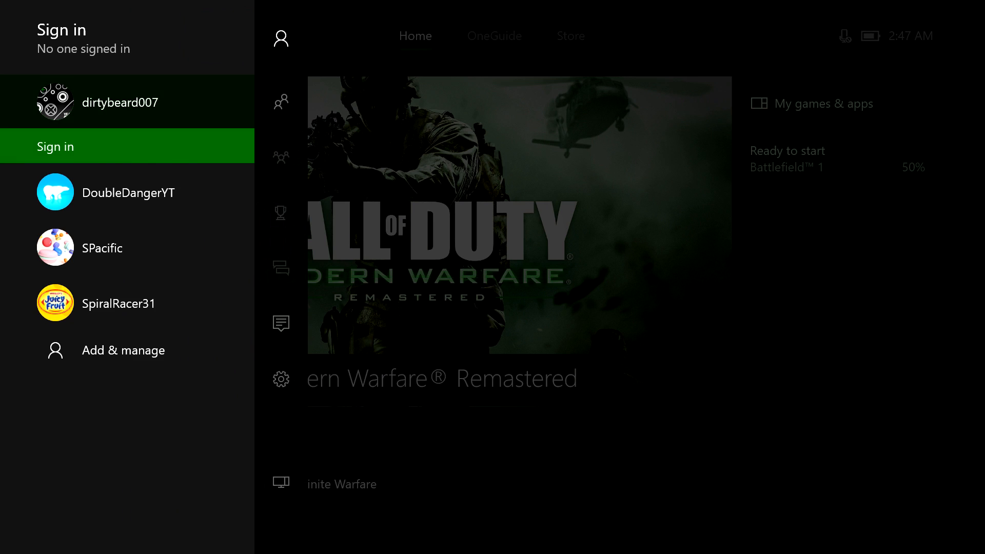
left_click(126, 146)
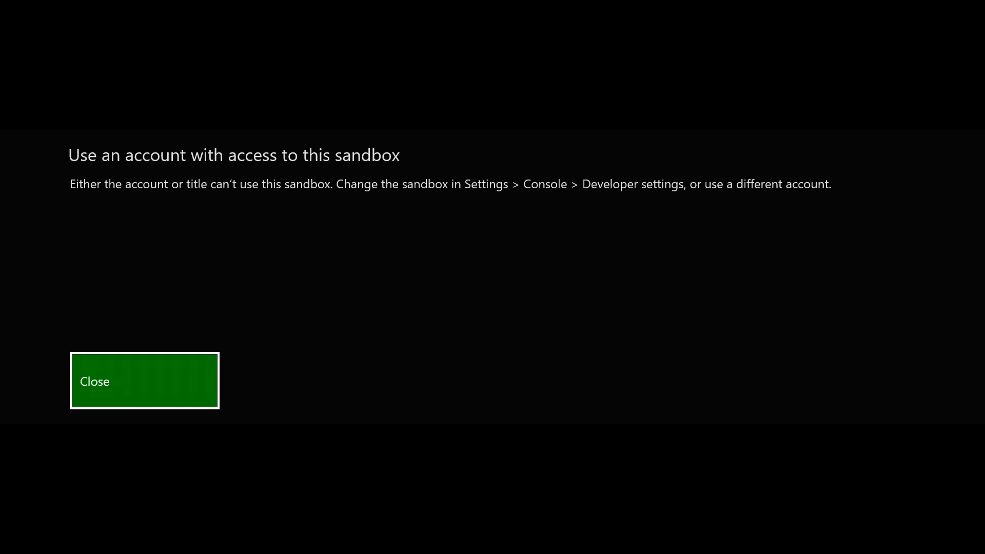
left_click(144, 380)
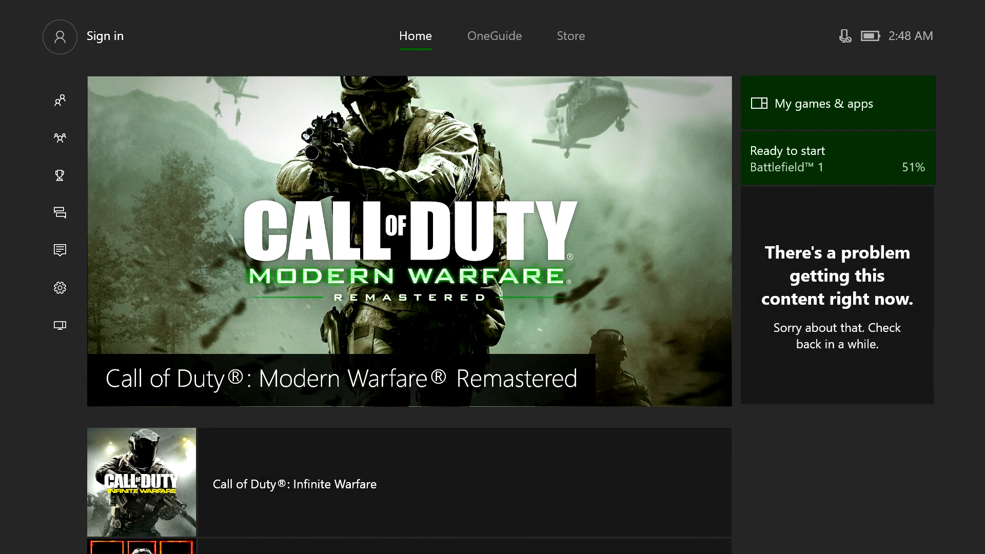
Step: Navigate the guide tabs and switch from the Store back to the Home screen
scroll("down", 3)
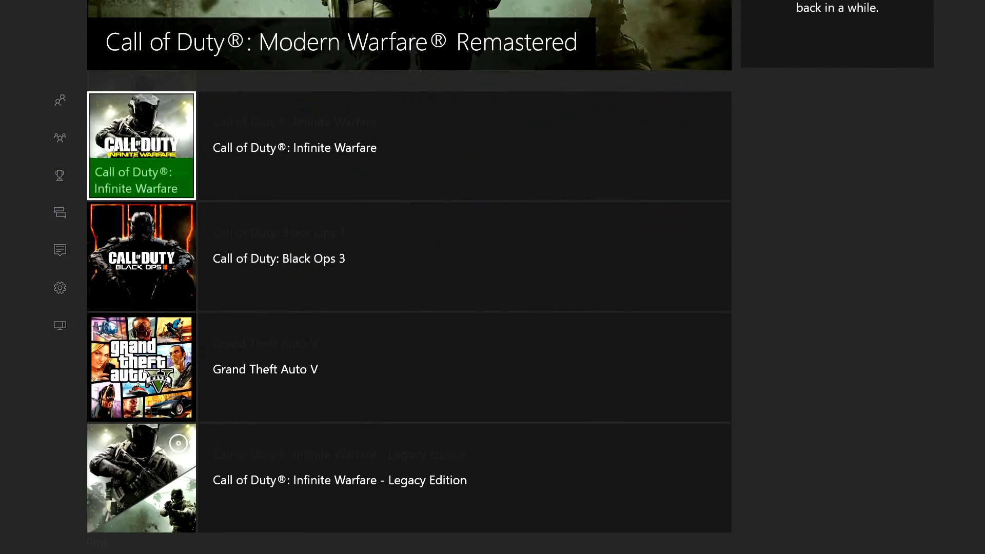
scroll("down", 3)
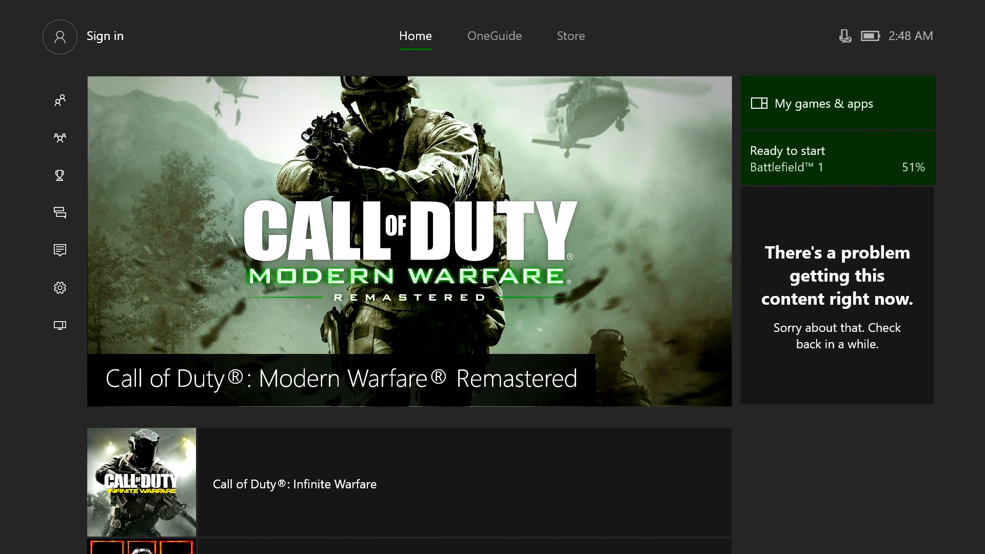
left_click(59, 36)
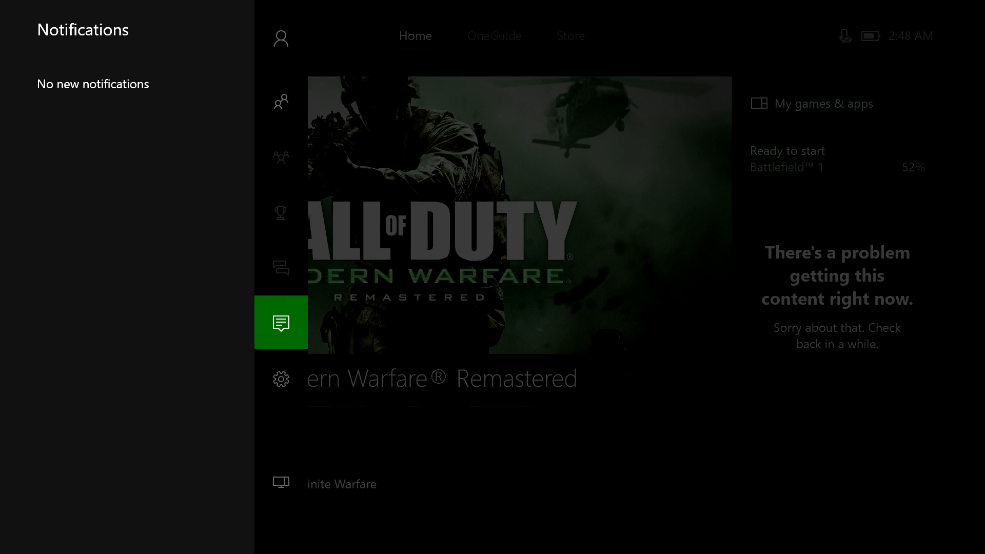
left_click(281, 36)
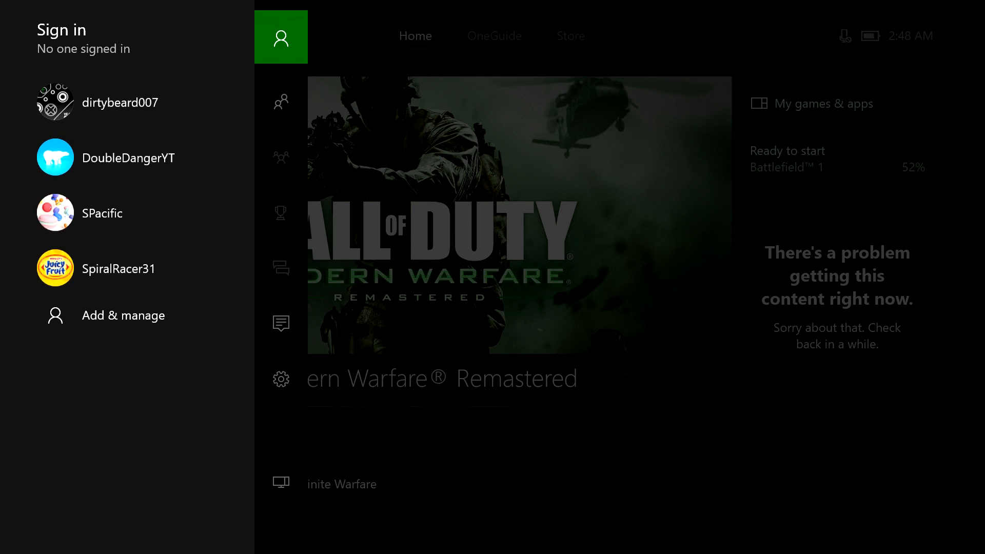
left_click(494, 36)
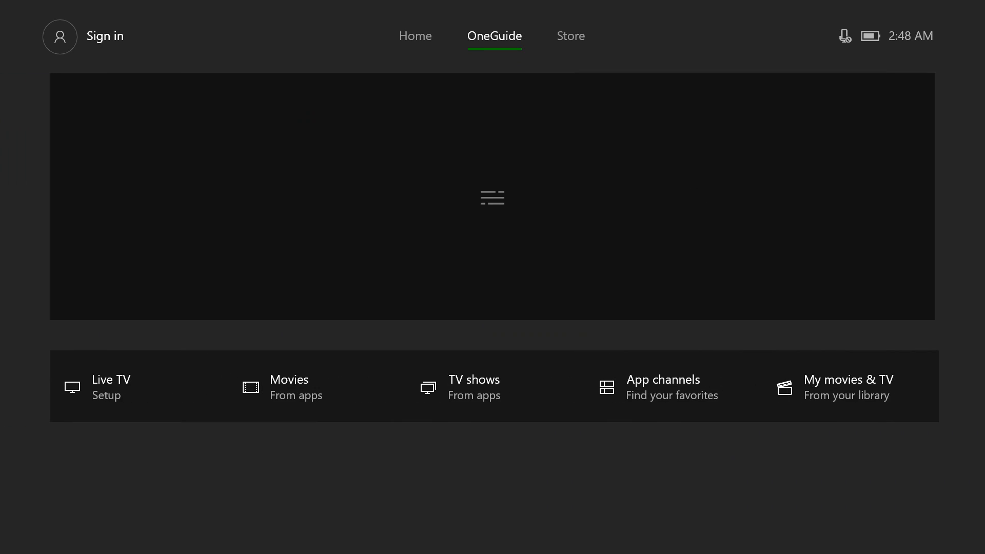
left_click(570, 36)
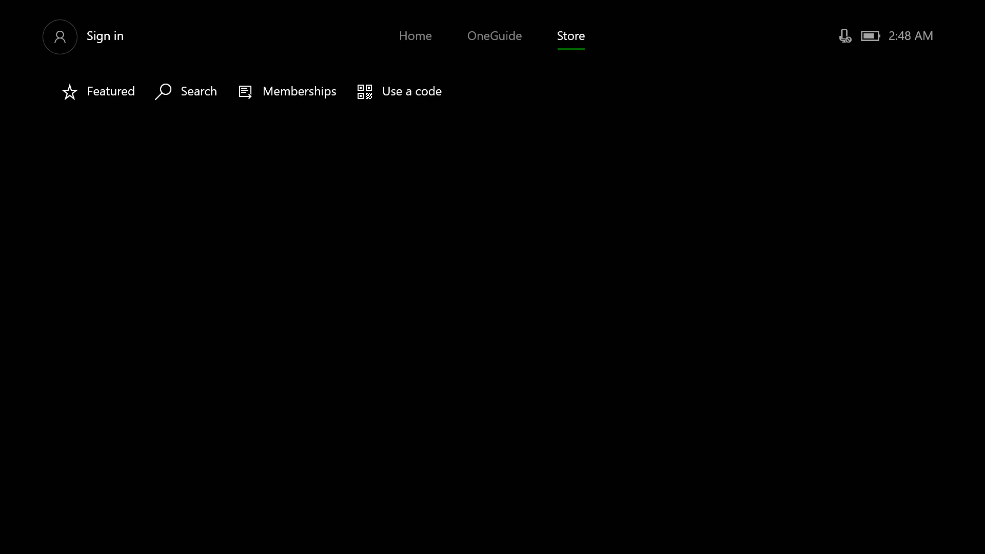
left_click(415, 36)
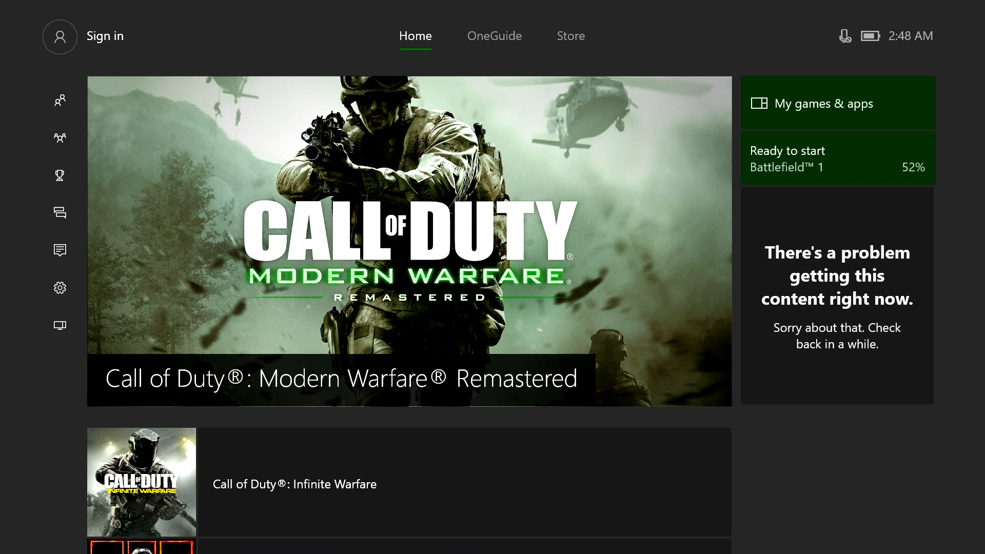
Step: Open the profile list, close it without signing in, and open console settings
left_click(59, 36)
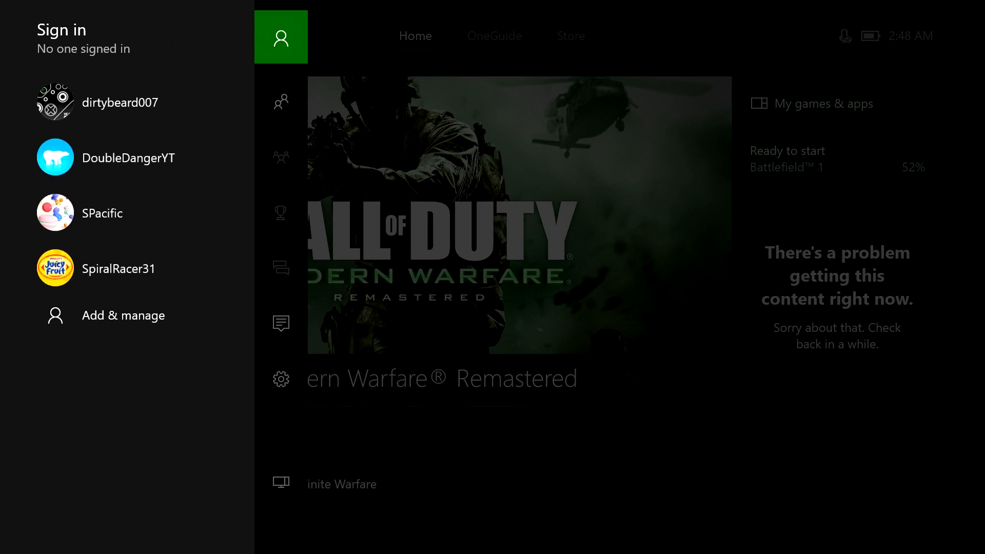
left_click(281, 378)
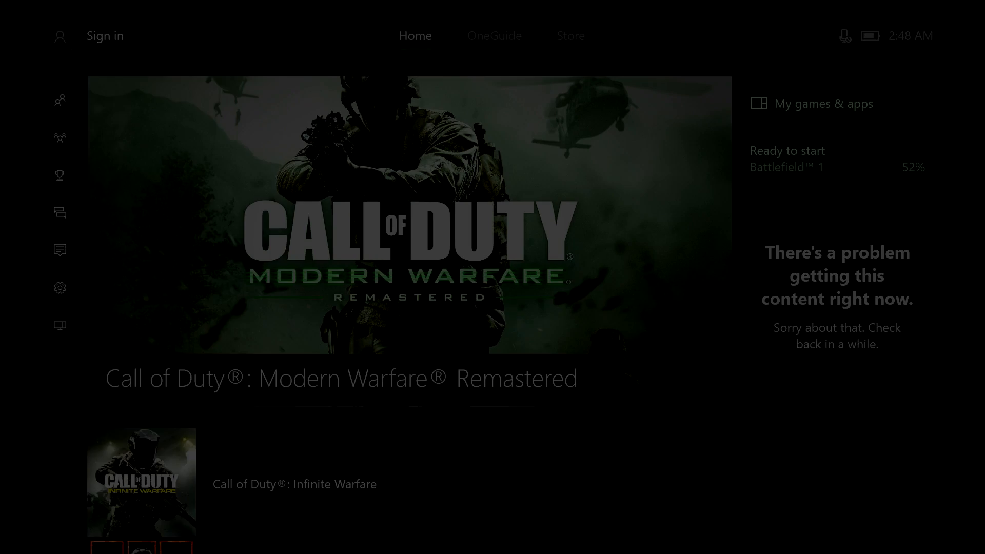
left_click(59, 288)
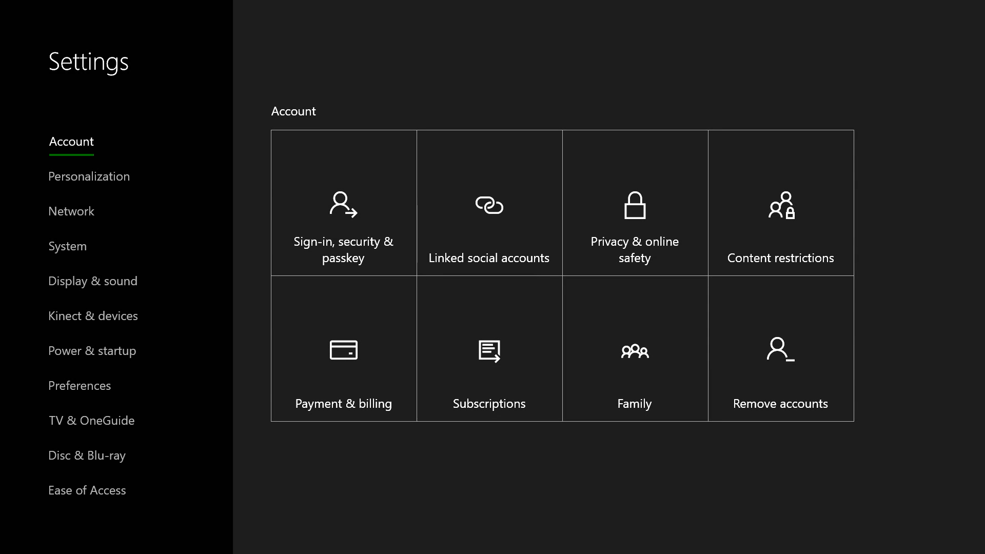
Step: Select the System group and open the Console info & updates tile
left_click(67, 246)
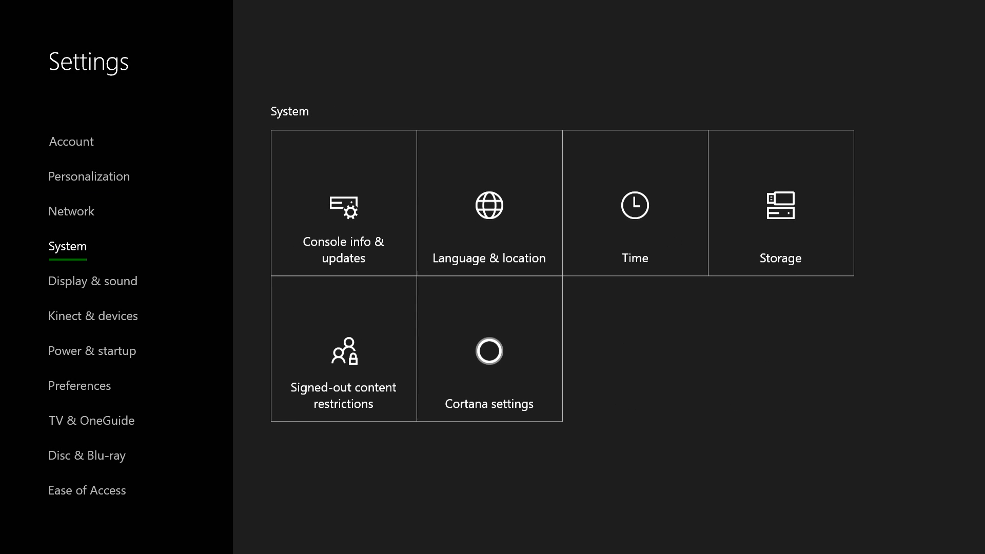
mouse_move(343, 202)
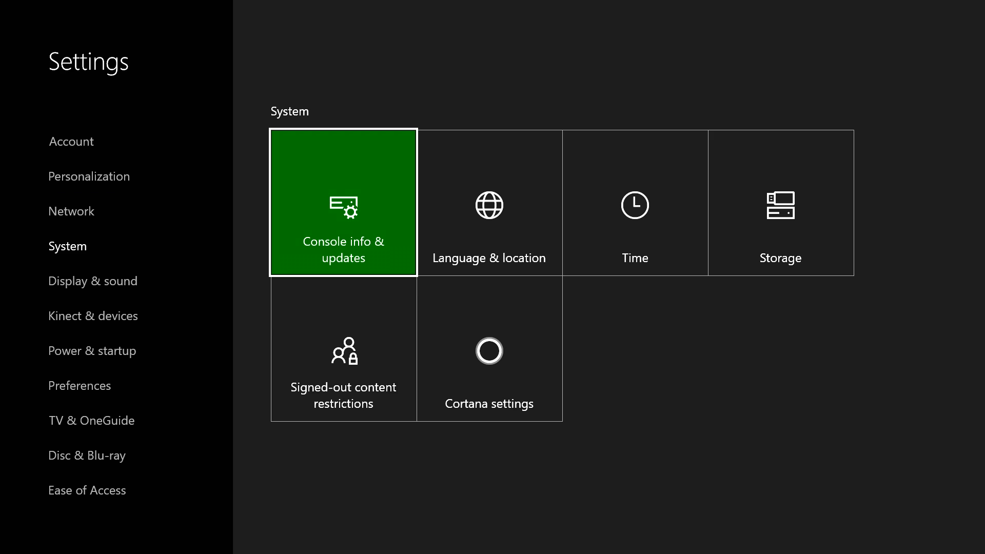
left_click(343, 203)
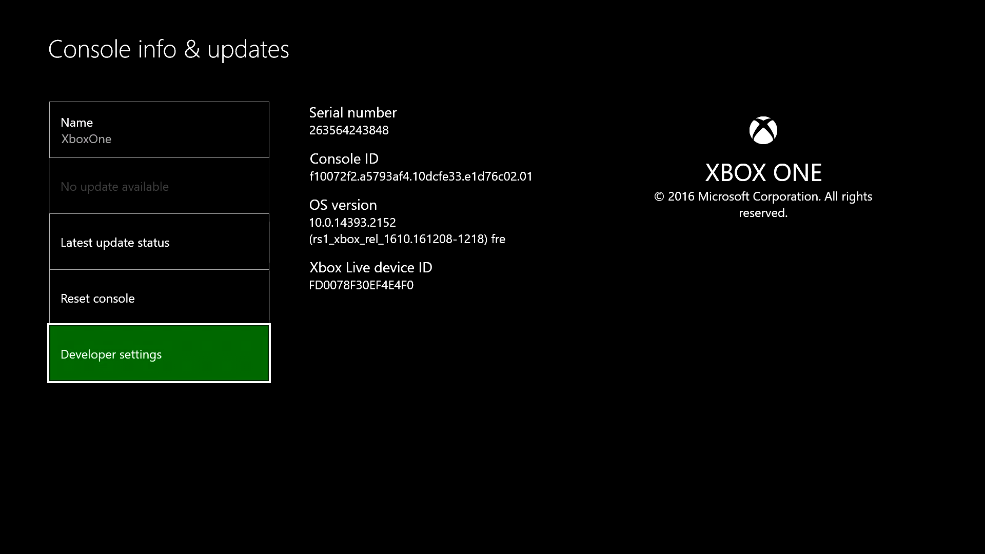
Step: Open Developer settings and start entering a new Sandbox ID in place of XDSK.1
left_click(159, 353)
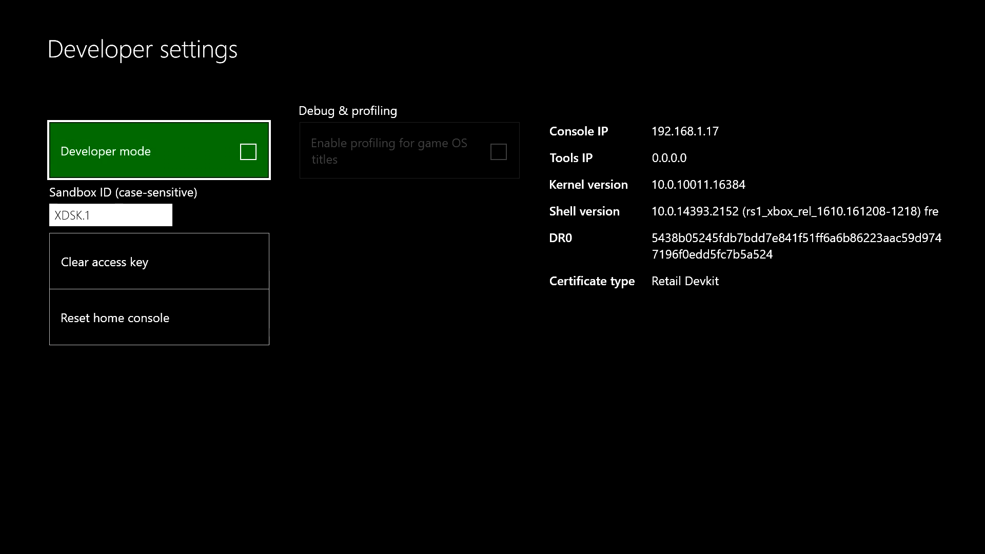
left_click(111, 215)
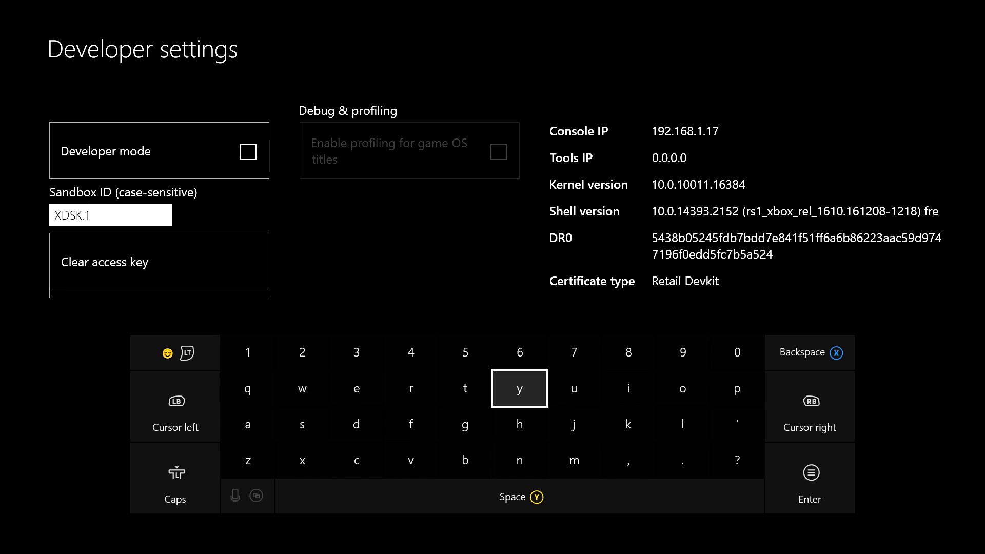
left_click(810, 352)
type("RE")
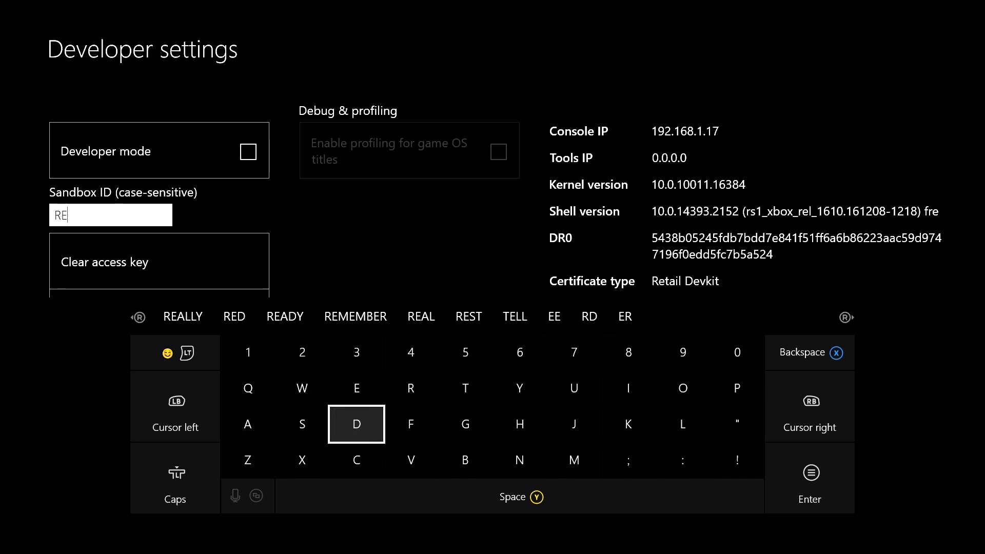
left_click(465, 388)
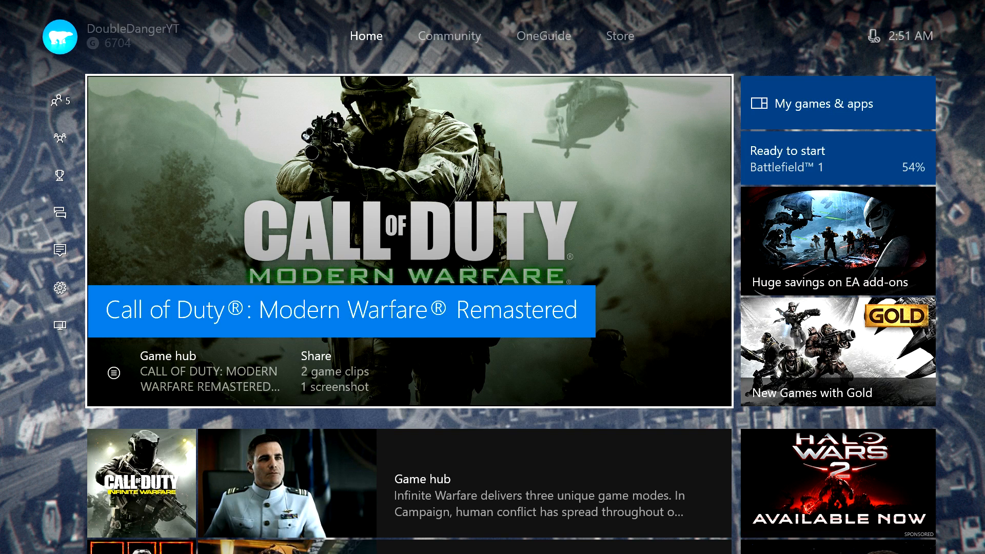
Step: Go from quick settings to All settings, System, then Console info & updates
left_click(58, 101)
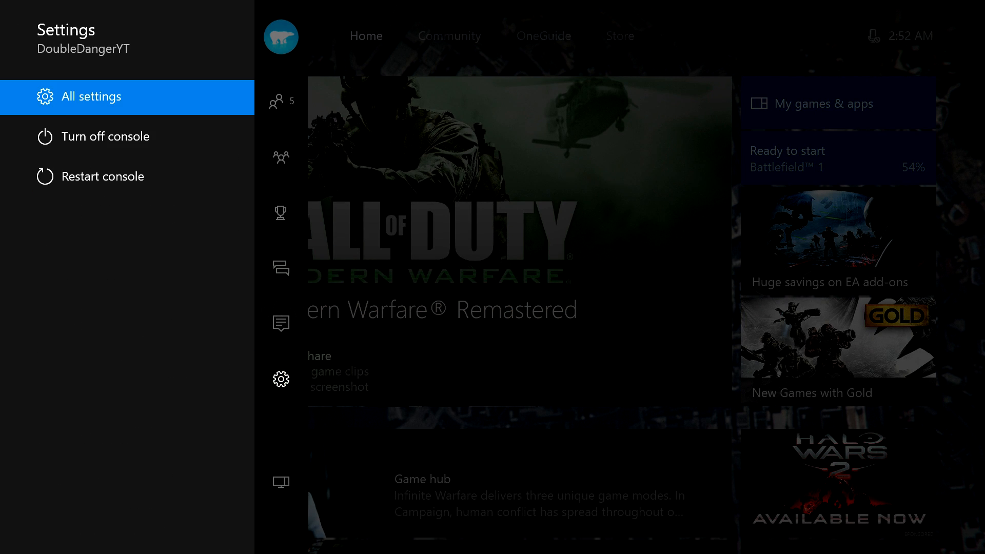
left_click(92, 96)
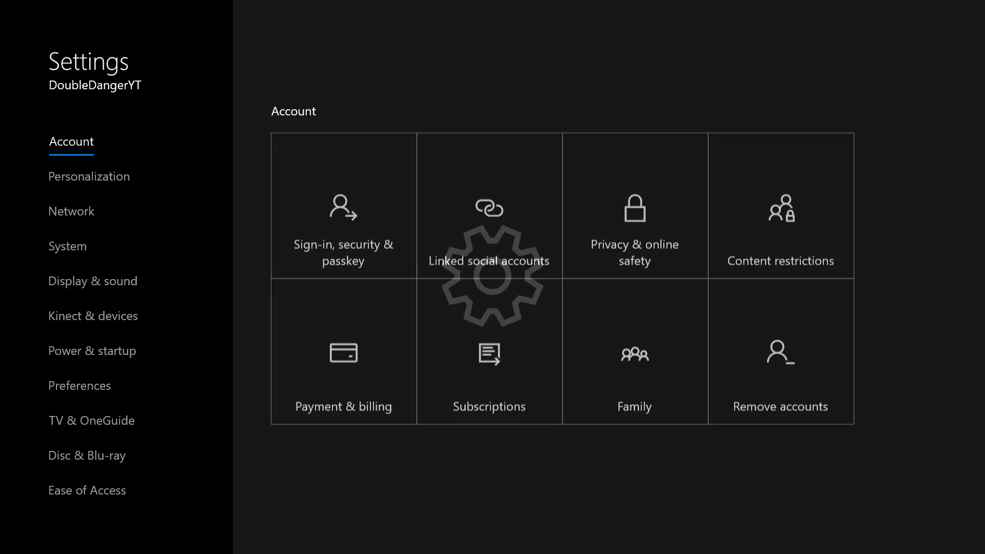
left_click(67, 246)
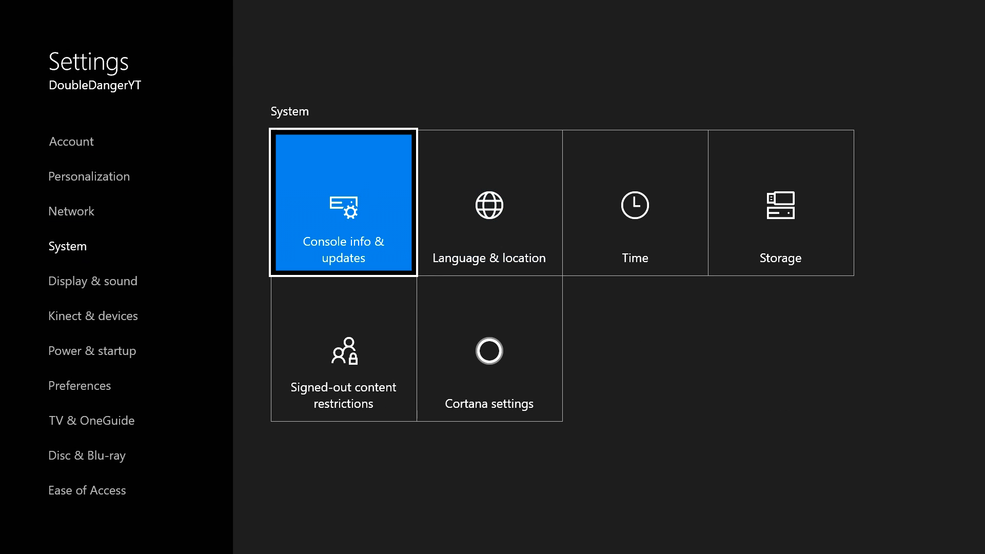
left_click(344, 203)
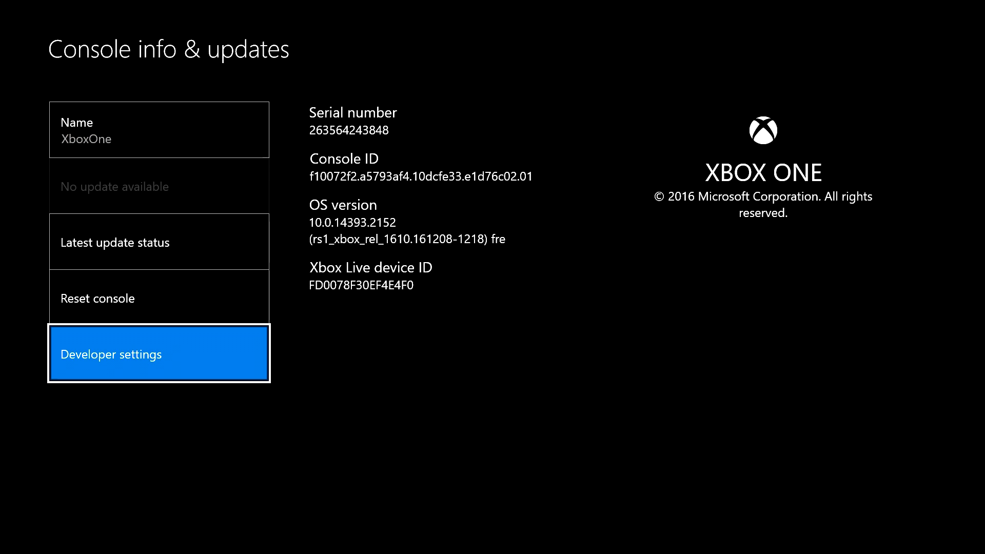
Step: Try enabling Developer mode twice and close the 0x80131500 authorization error
left_click(159, 354)
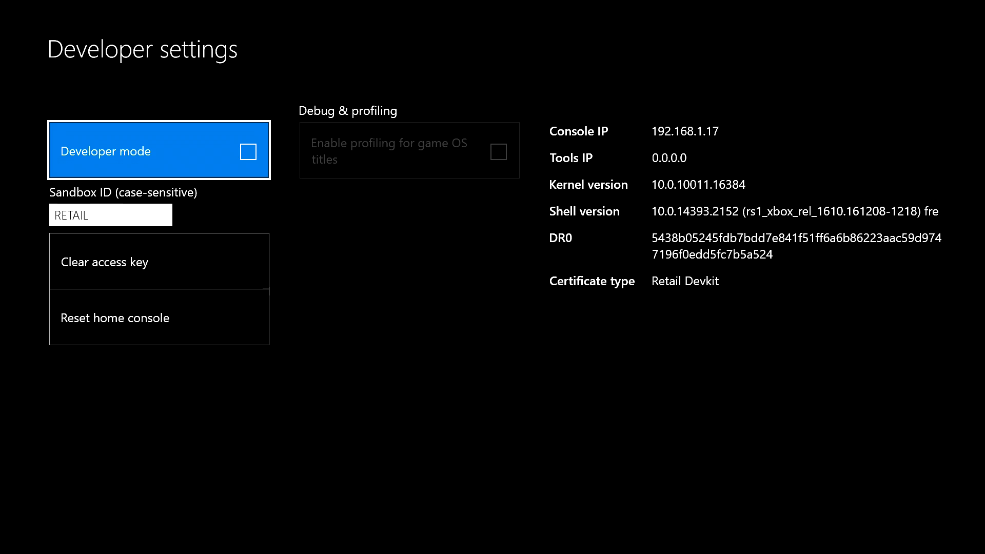
left_click(110, 215)
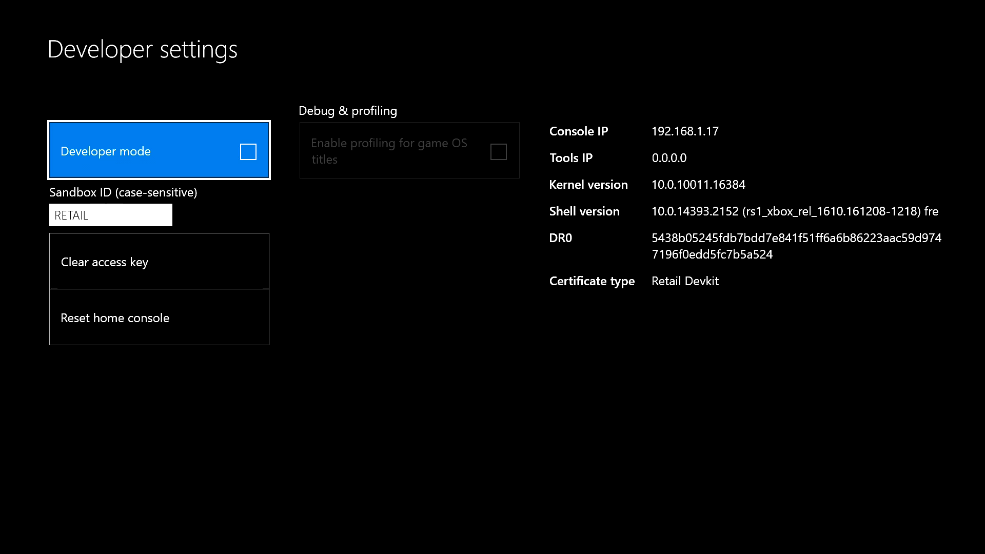
left_click(159, 151)
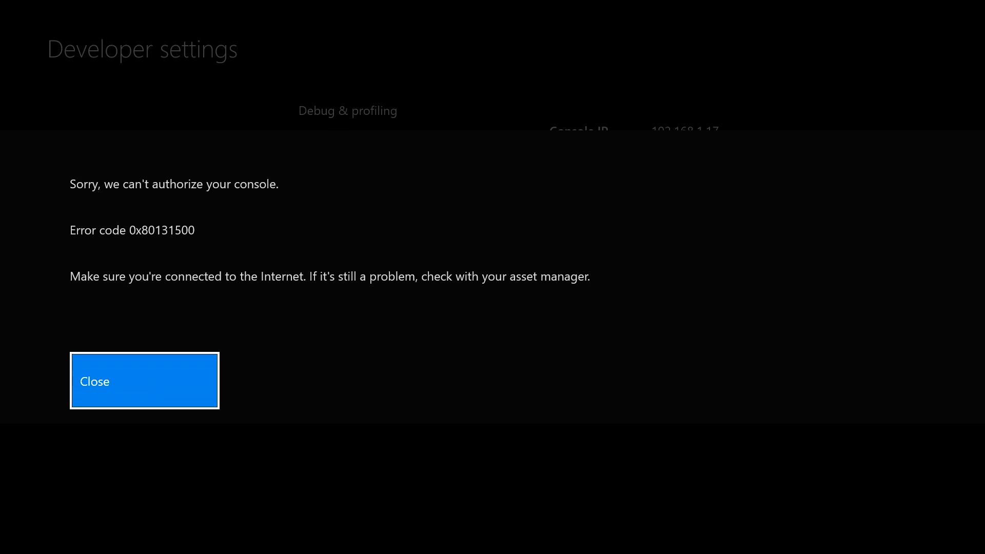
left_click(145, 380)
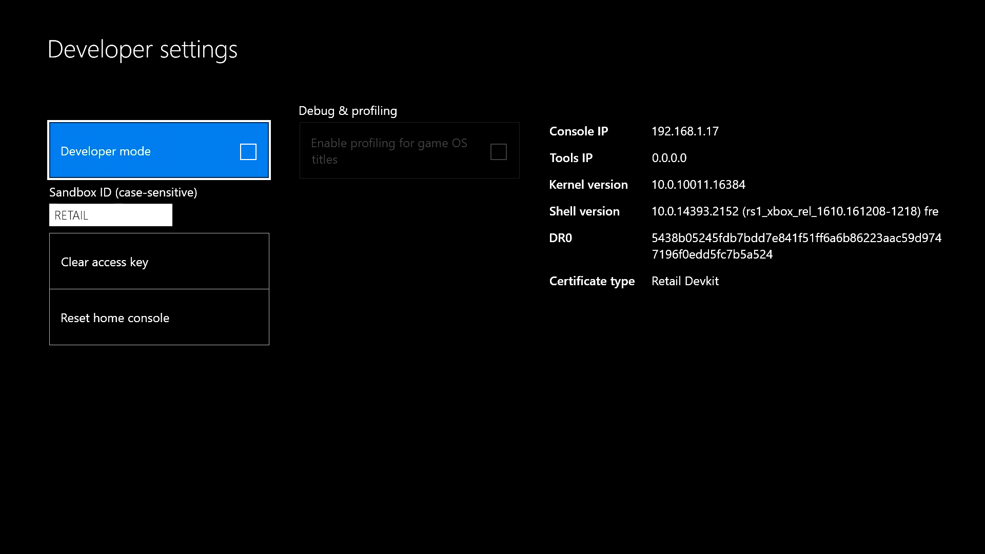